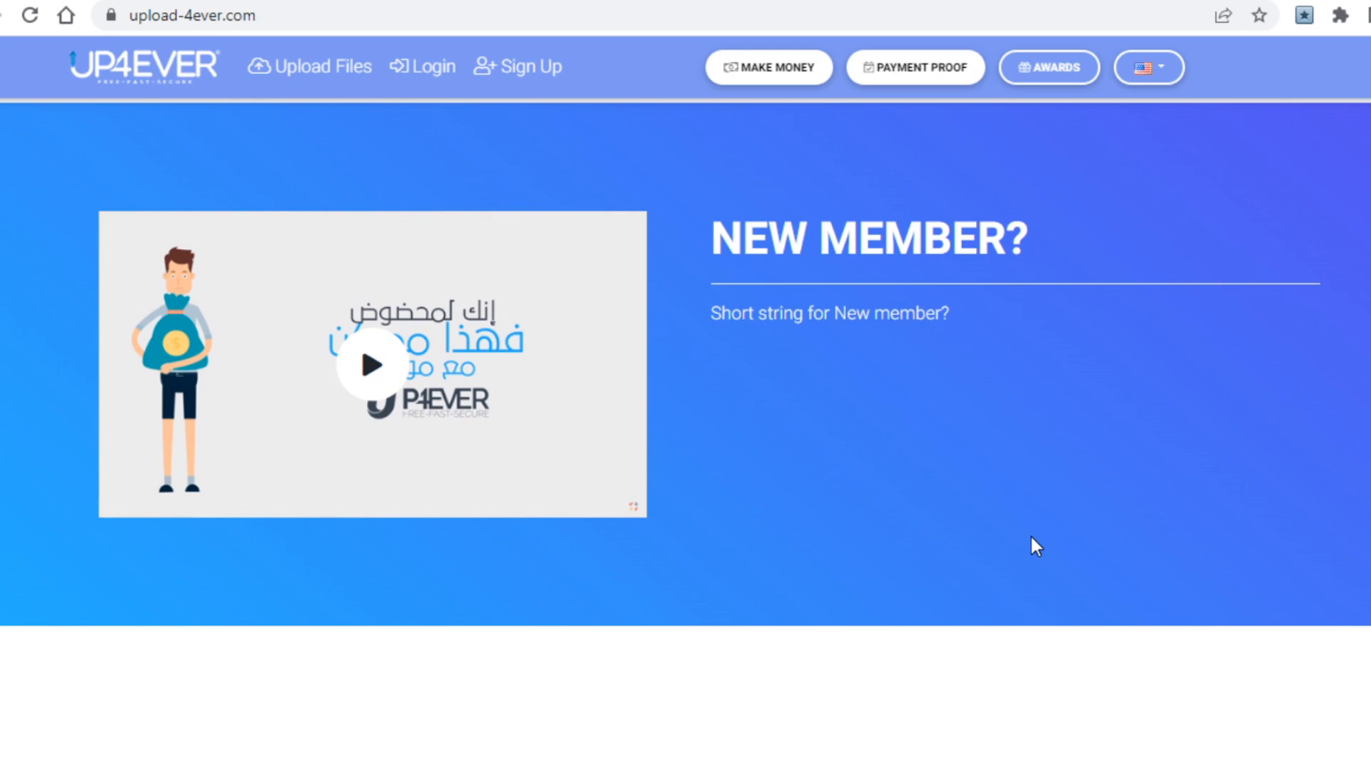
Step: Scroll the homepage past the New Member video to the mobile app features section
scroll(down, 3)
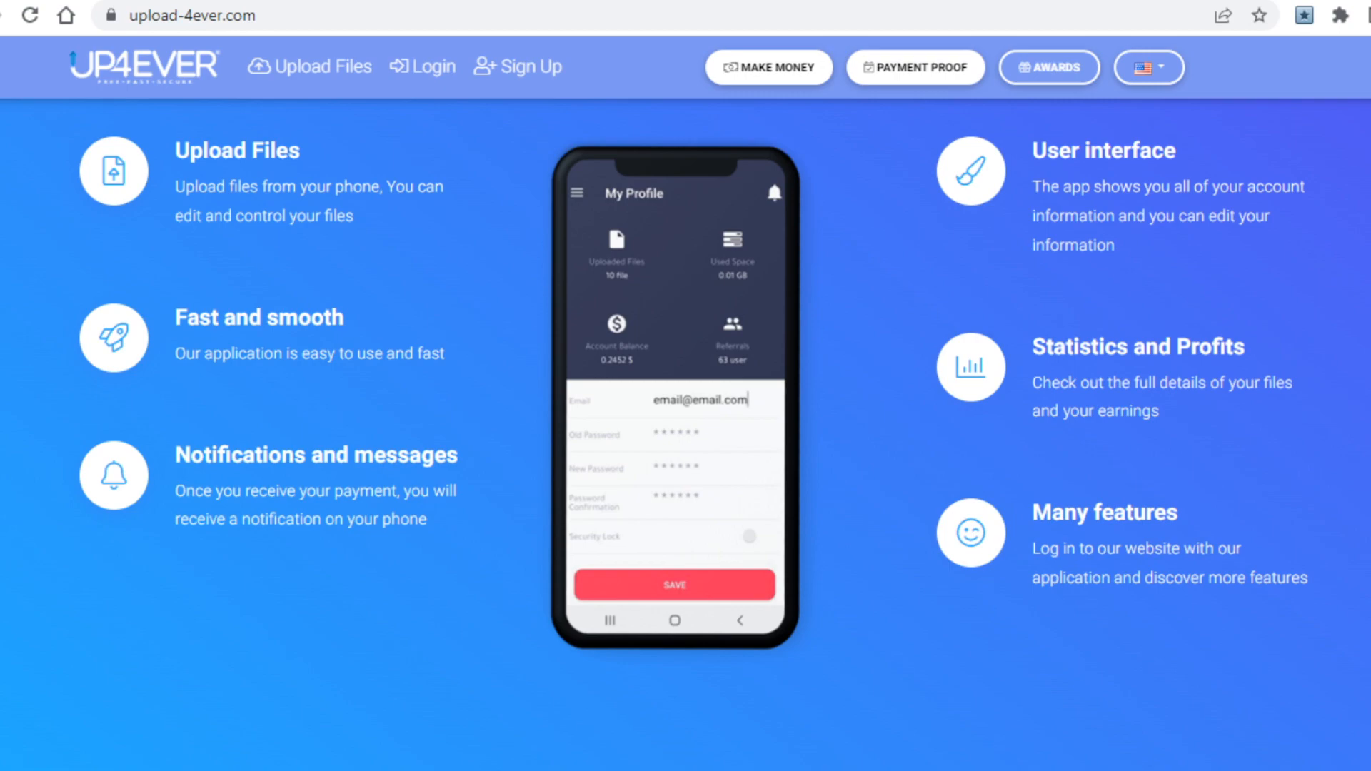
Step: View the Payment Proof table, then go to the Make Money page listing payout methods
click(914, 67)
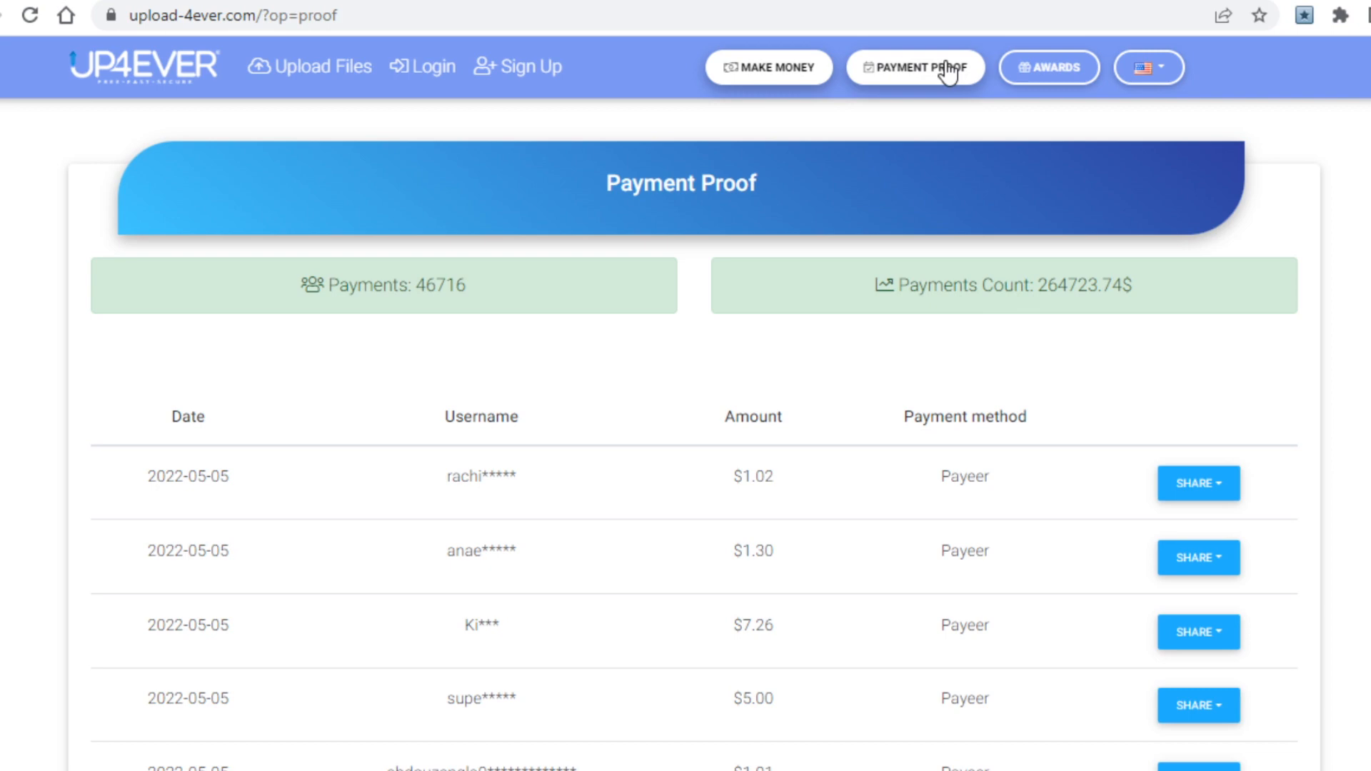
scroll(down, 3)
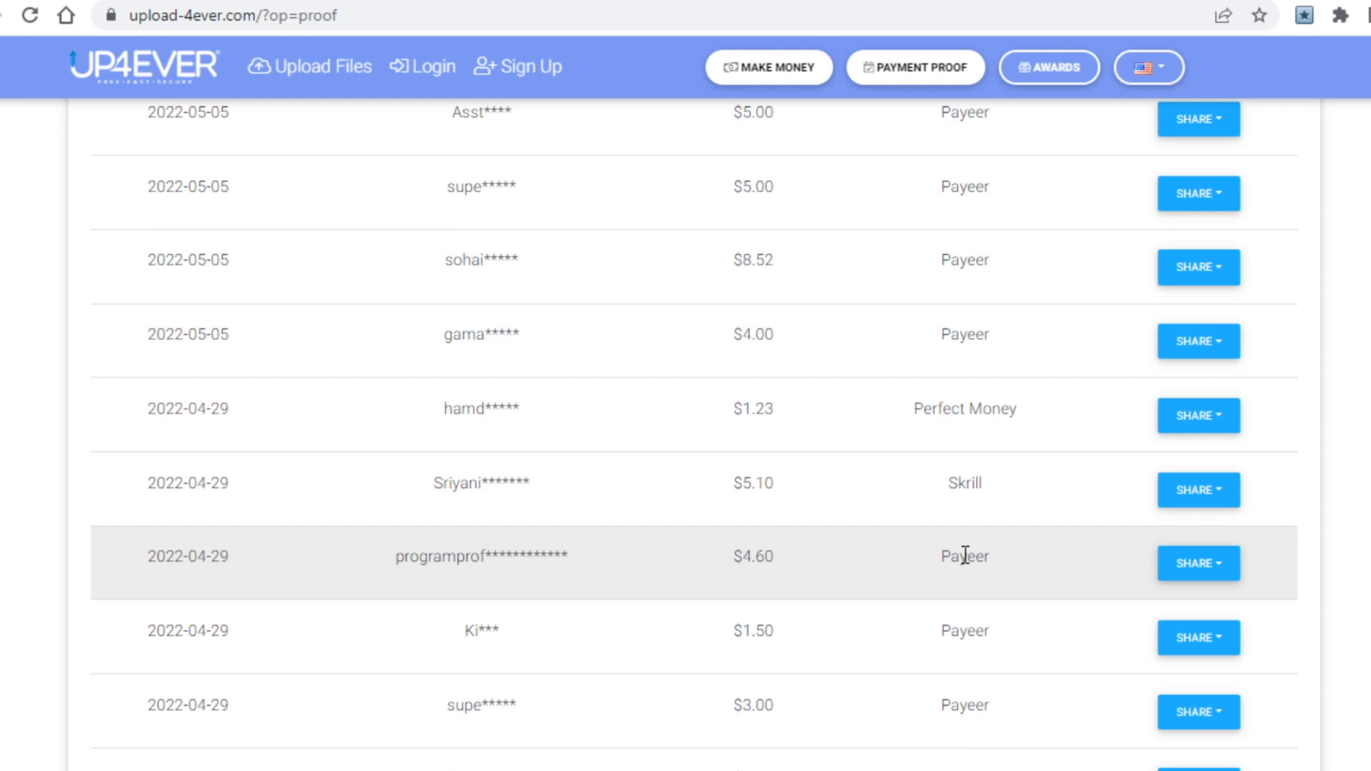
click(768, 67)
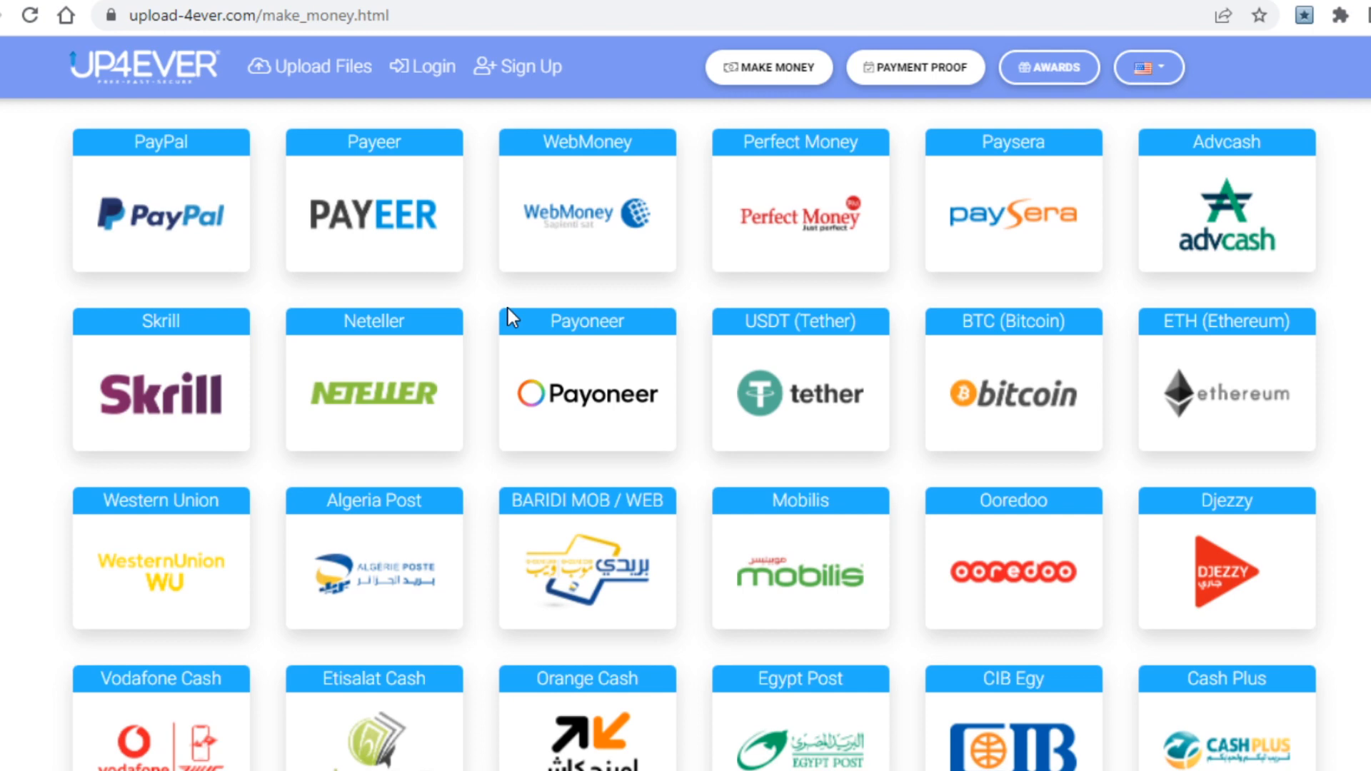
mouse_move(162, 227)
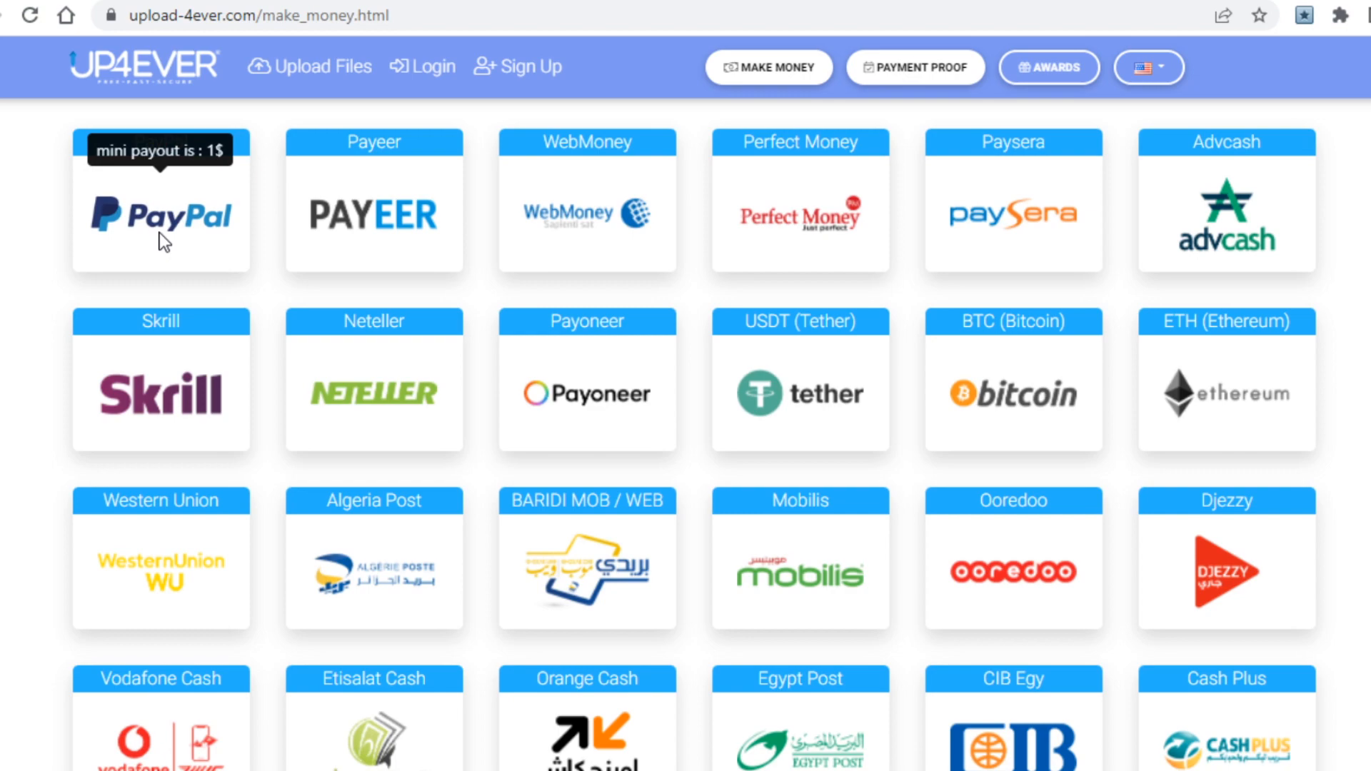